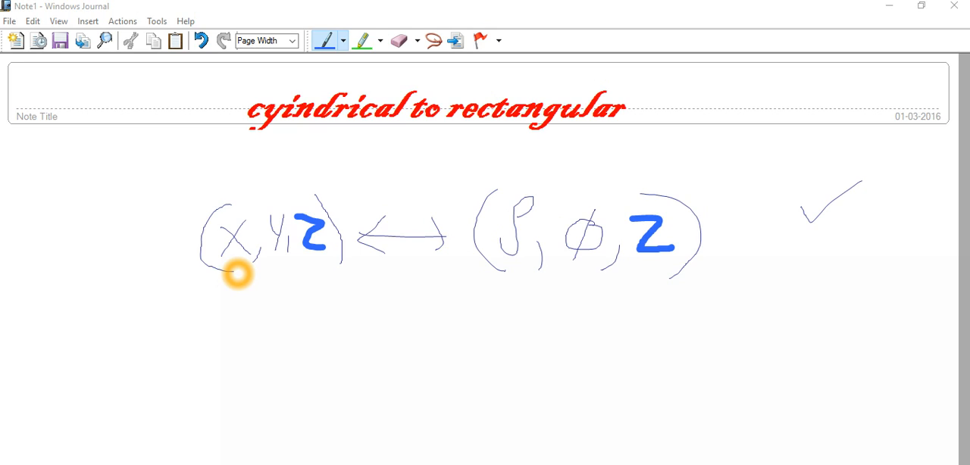
mouse_move(288, 298)
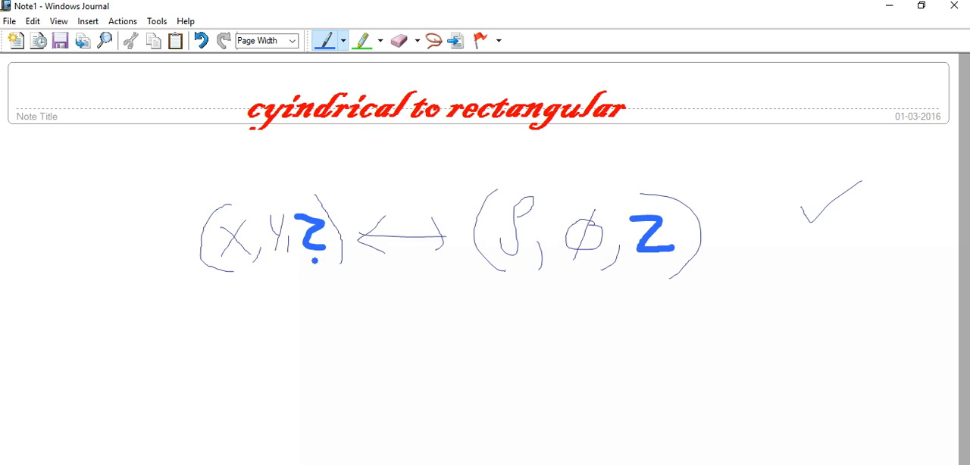
Retrace the z in (x, y, z) and arc an arrow beneath to the z in (ρ, φ, z)
left_click_drag(315, 261, 644, 261)
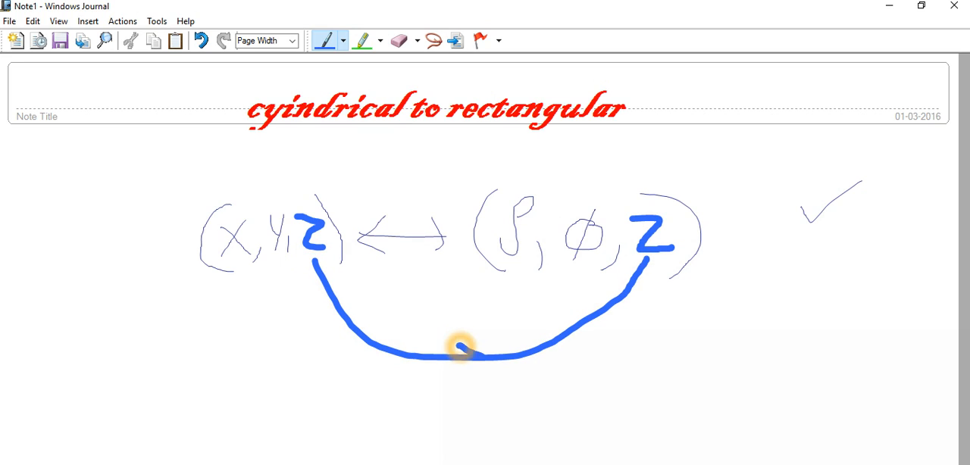
left_click_drag(454, 349, 482, 371)
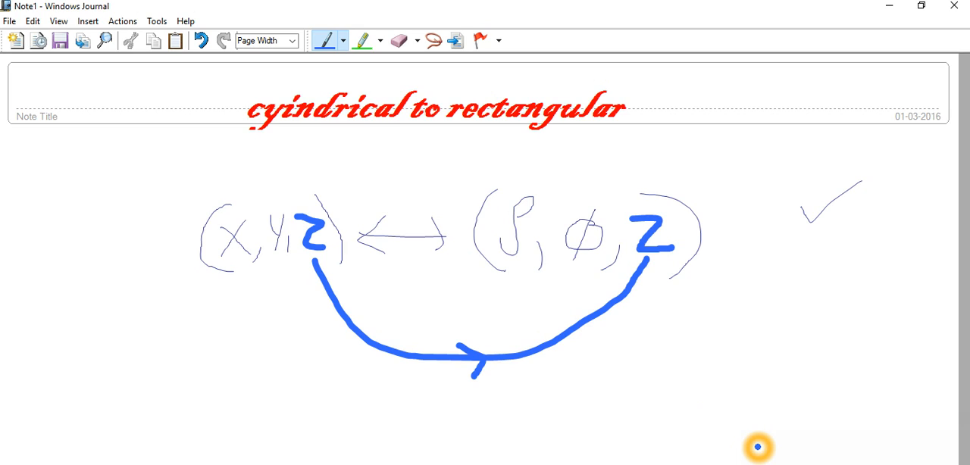
mouse_move(758, 447)
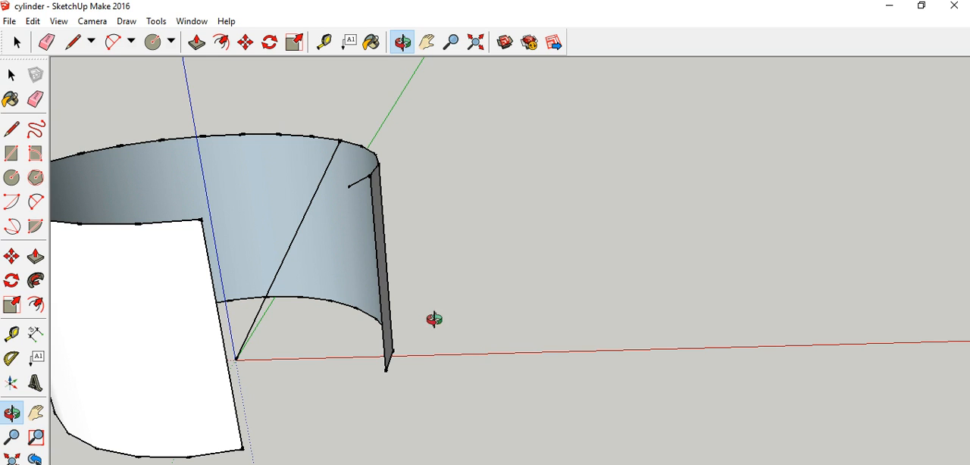
mouse_move(358, 223)
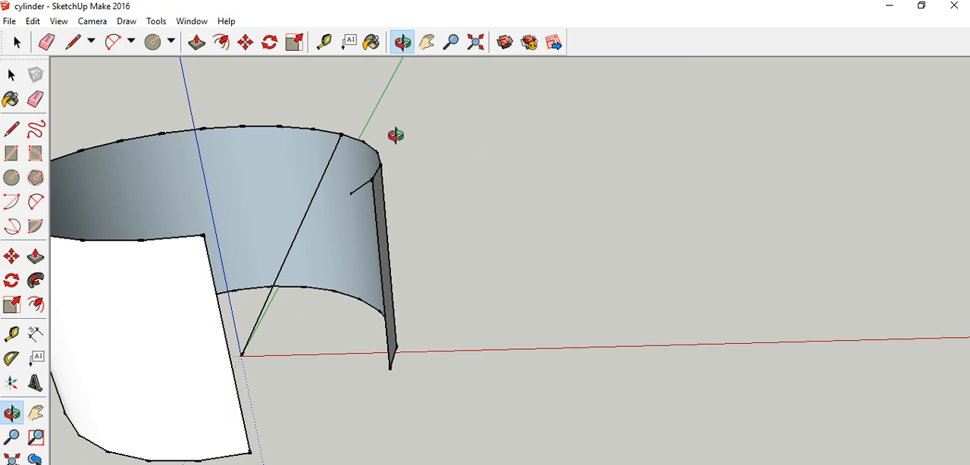
mouse_move(218, 287)
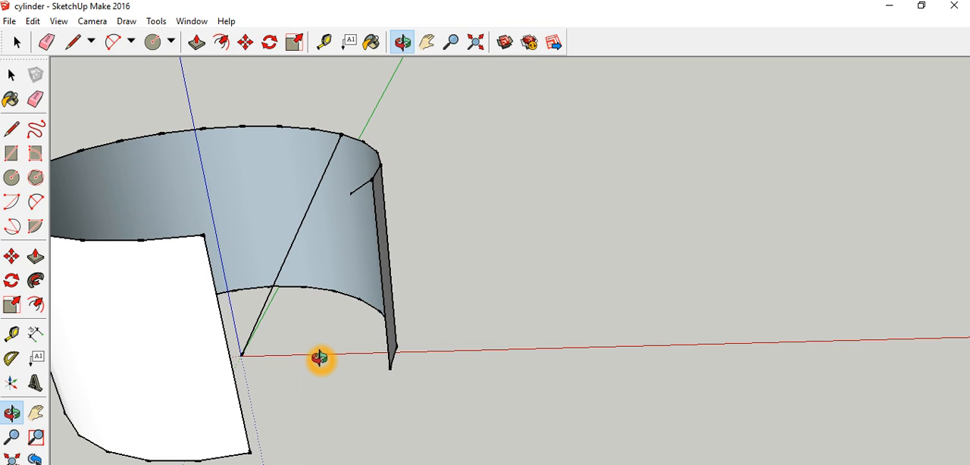
mouse_move(340, 143)
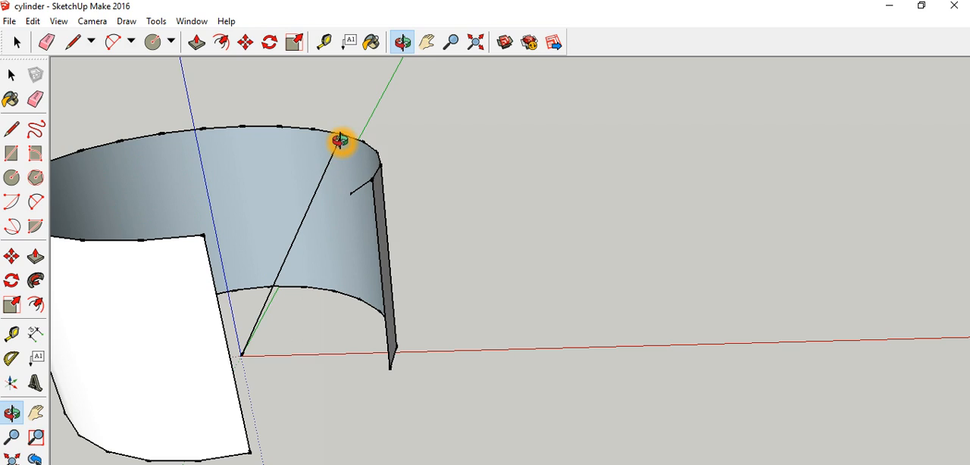
mouse_move(730, 457)
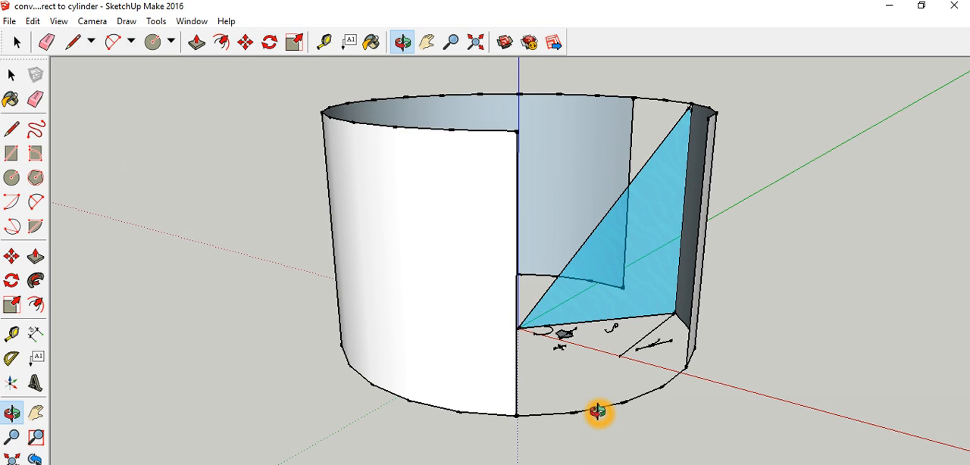
mouse_move(584, 345)
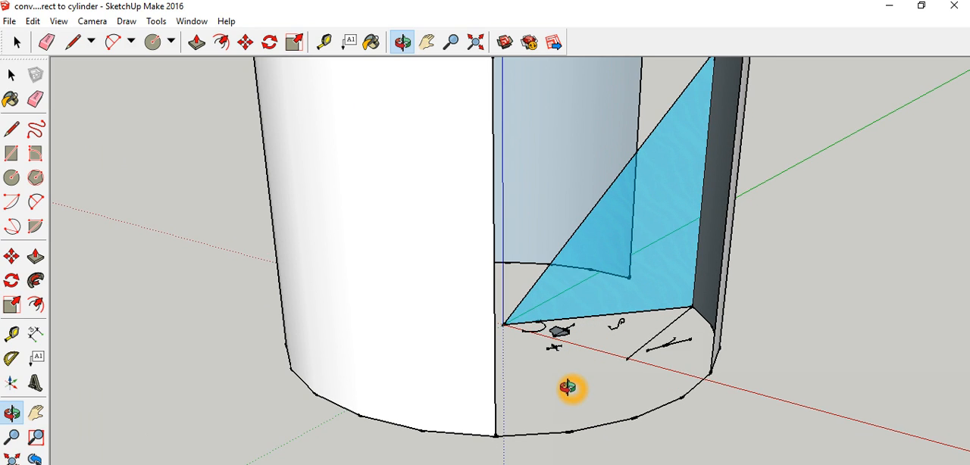
Orbit back and zoom so the whole cut-open cylinder with its blue triangle is visible
left_click_drag(570, 388, 613, 268)
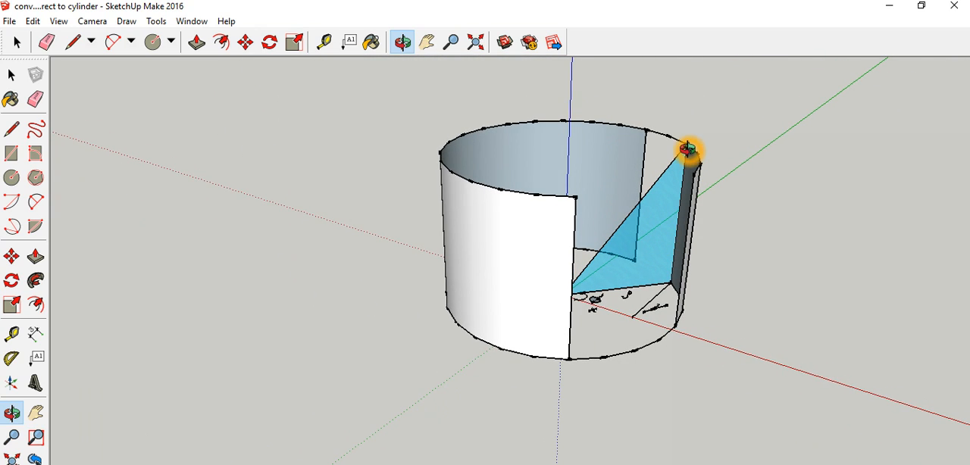
scroll("up", 3)
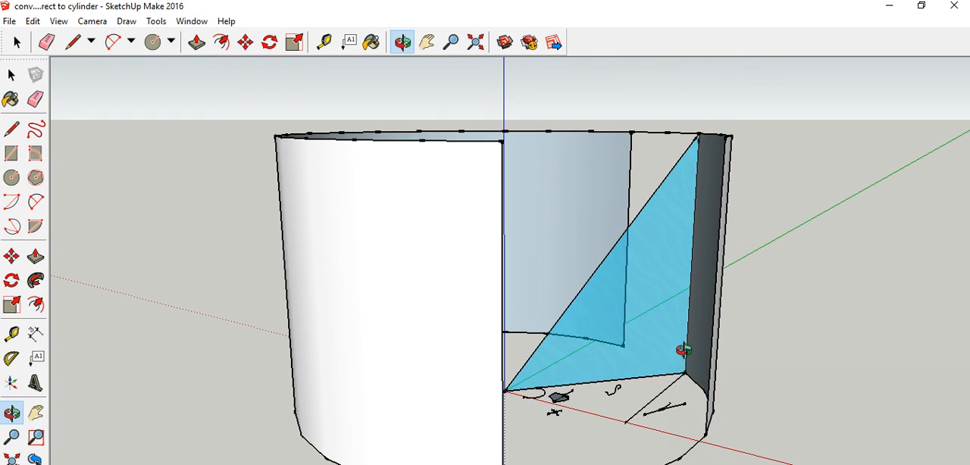
mouse_move(698, 355)
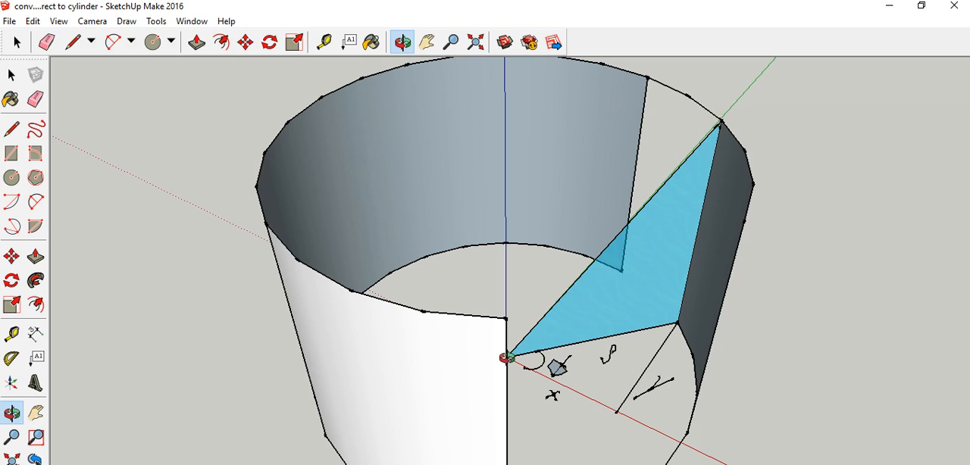
mouse_move(536, 391)
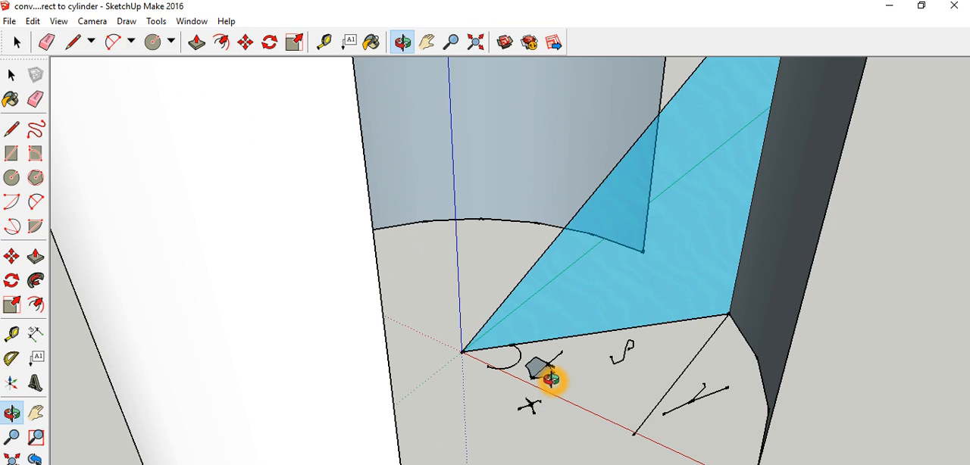
mouse_move(599, 331)
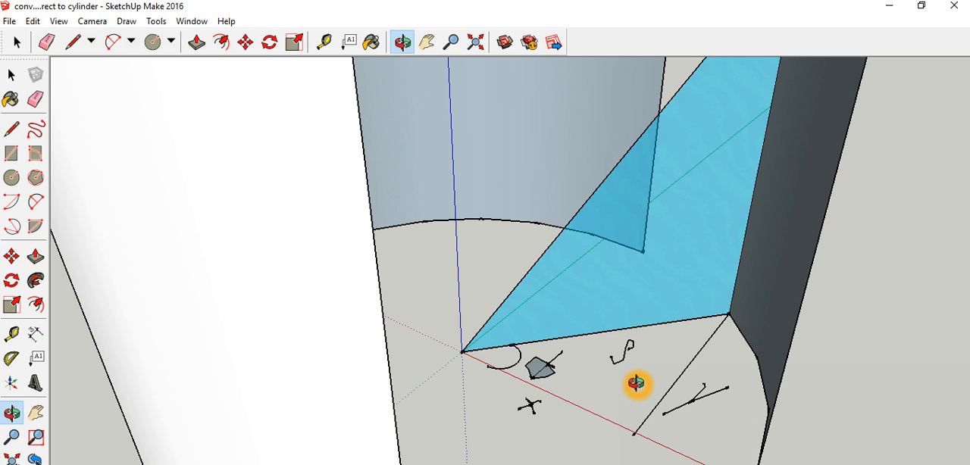
mouse_move(603, 374)
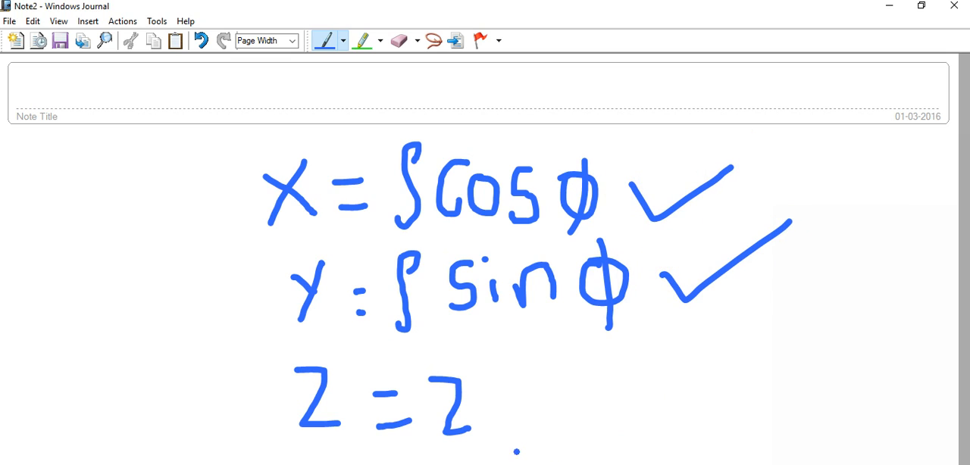
Draw a blue check mark beside the z = z equation
left_click_drag(515, 397, 645, 367)
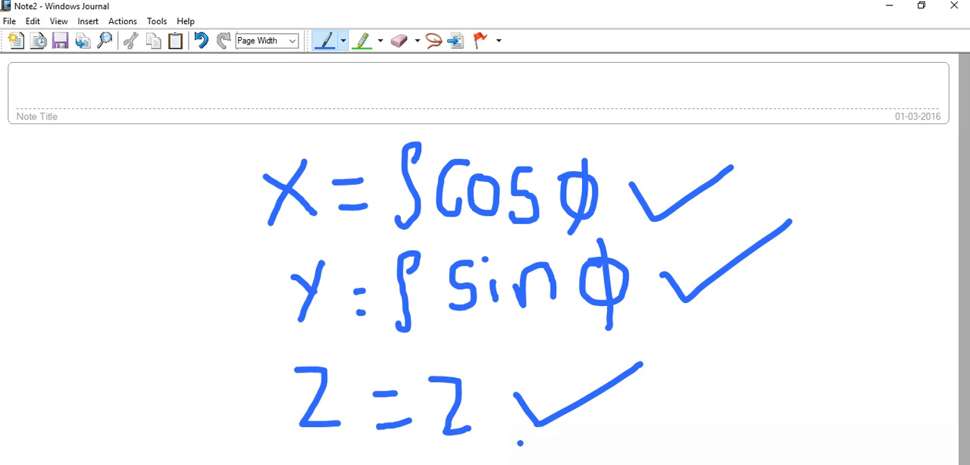